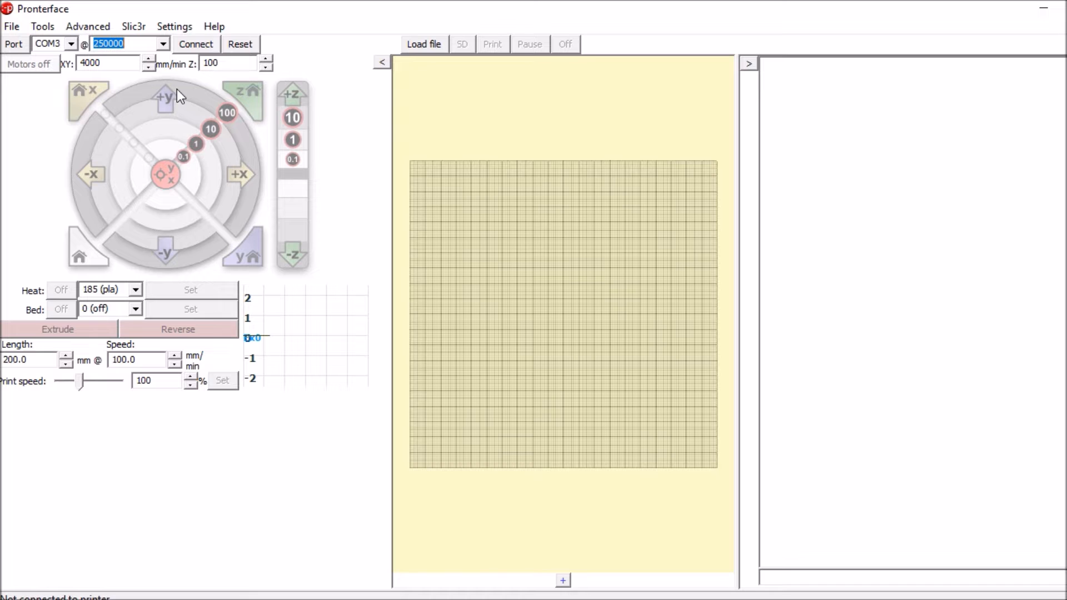
Connect Pronterface to the printer on COM3 at 250000 baud until it reports online.
click(196, 43)
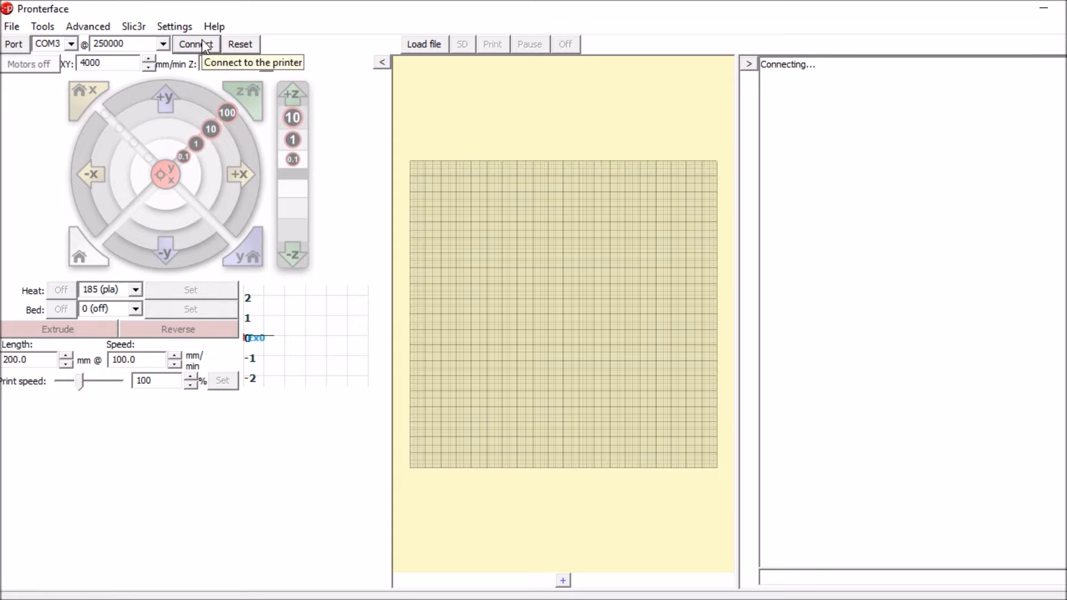
click(196, 43)
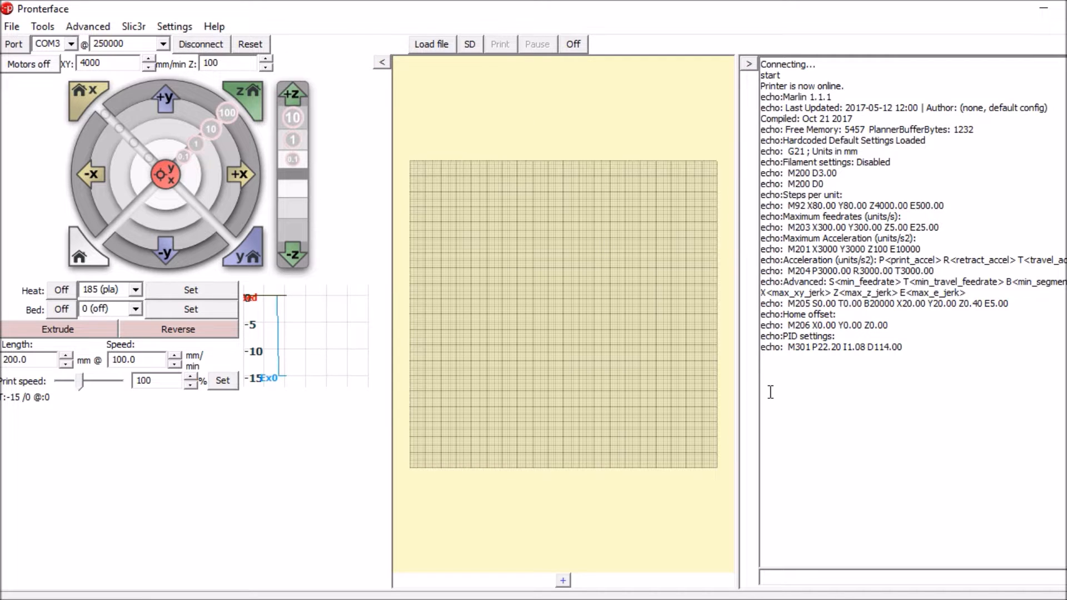
mouse_move(838, 578)
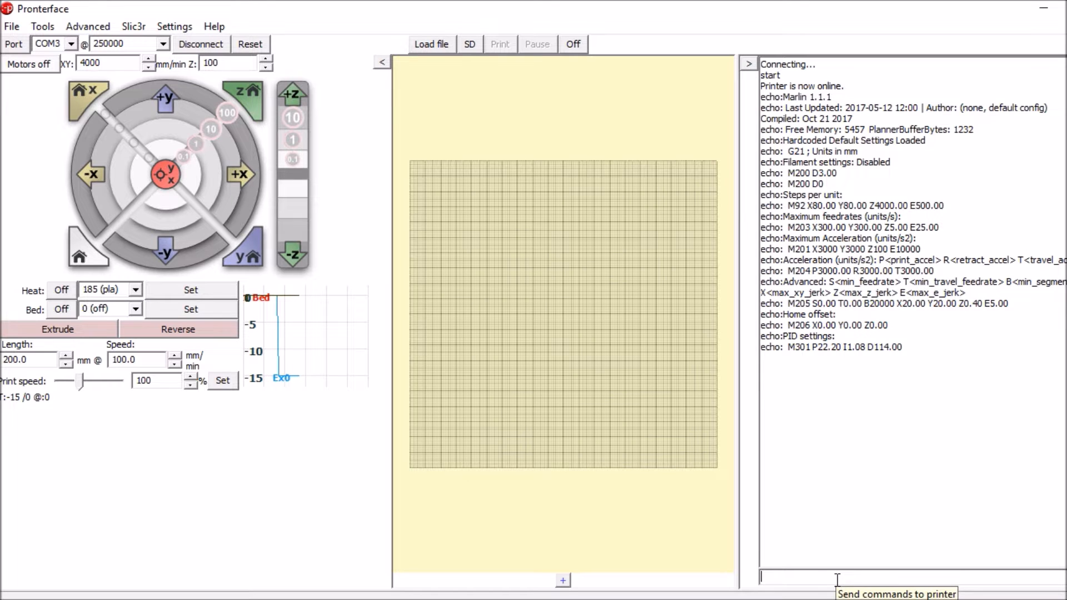
Send M119 so the printer reports x_min, y_min and z_min endstops as triggered.
text(m119)
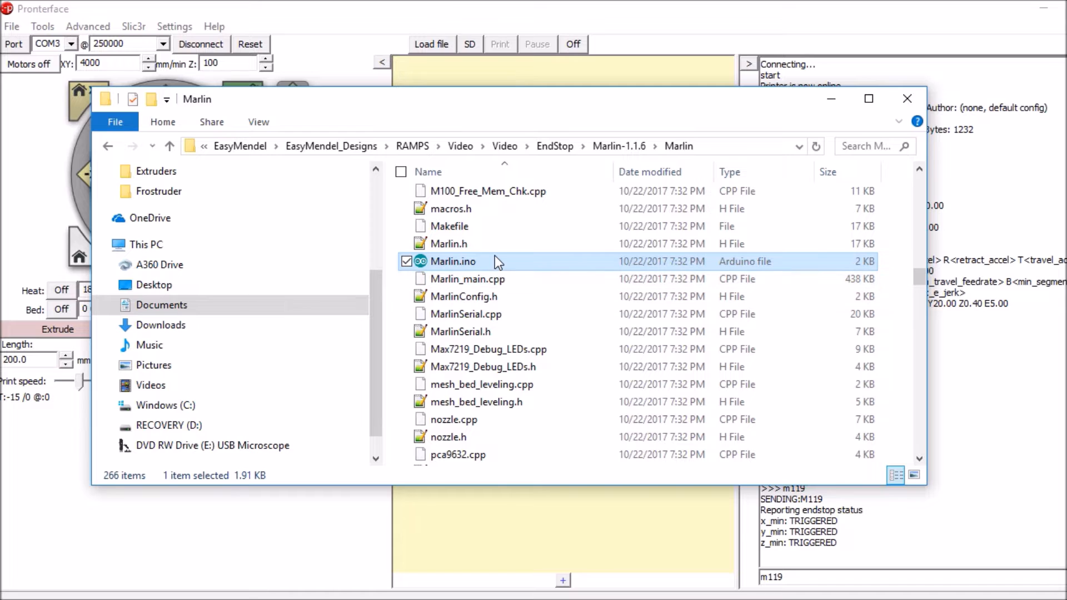
Open Marlin.ino from the Marlin-1.1.6\Marlin folder as a sketch in Arduino 1.8.2.
double_click(453, 261)
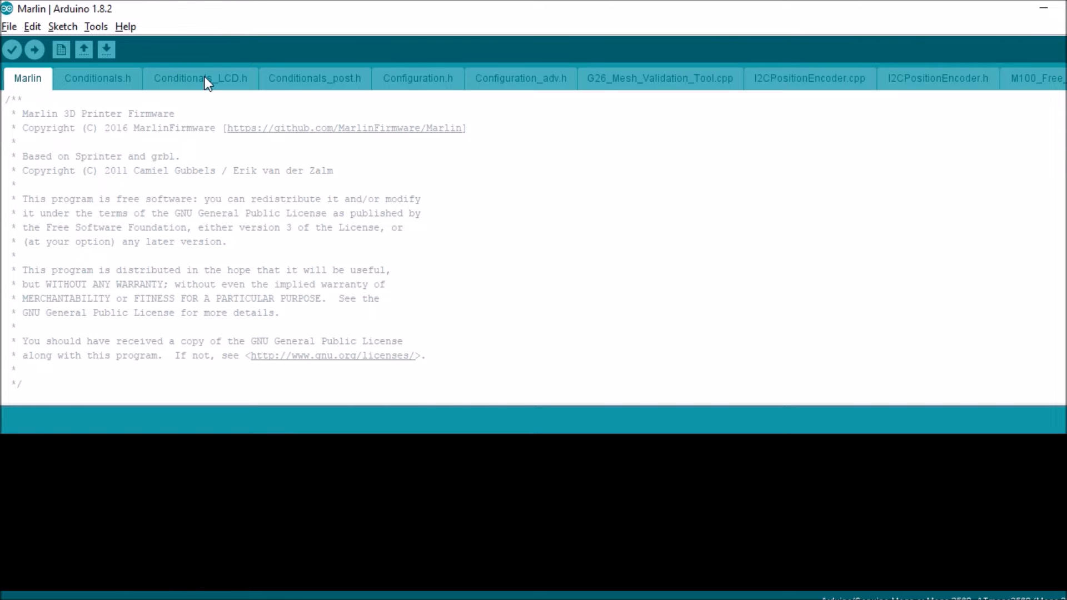
Search Configuration.h for 'endstop' and scroll to the Endstop Settings section.
click(417, 78)
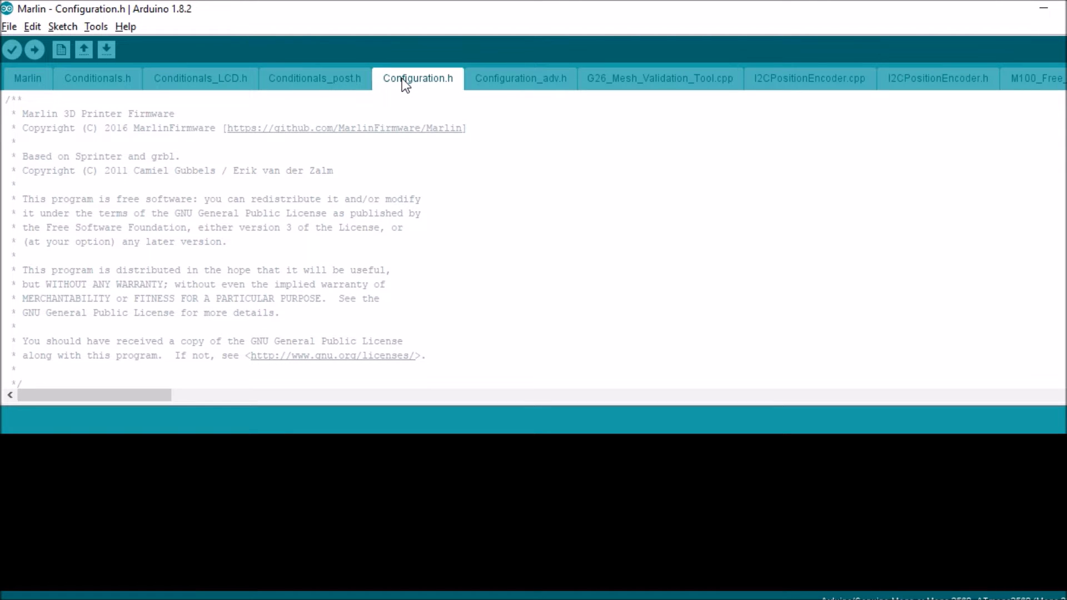
key(ctrl+f)
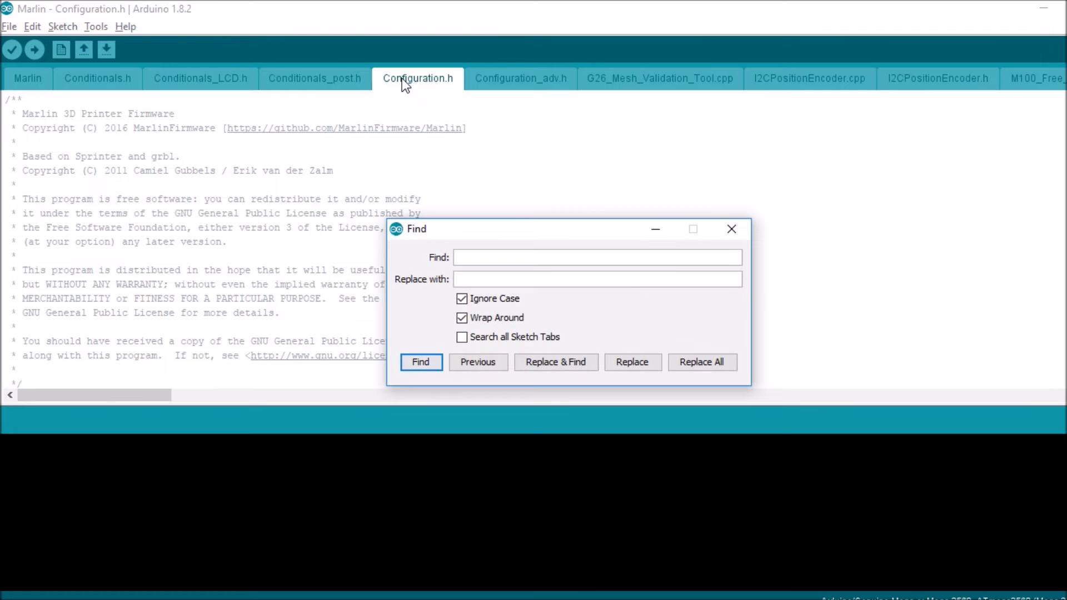
text(endstop)
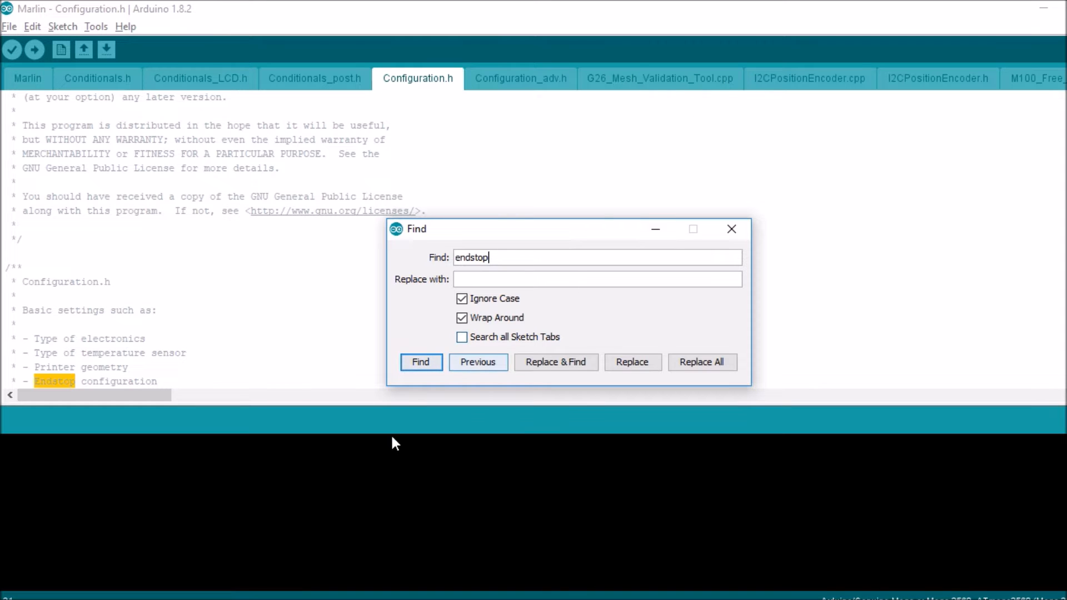
click(421, 361)
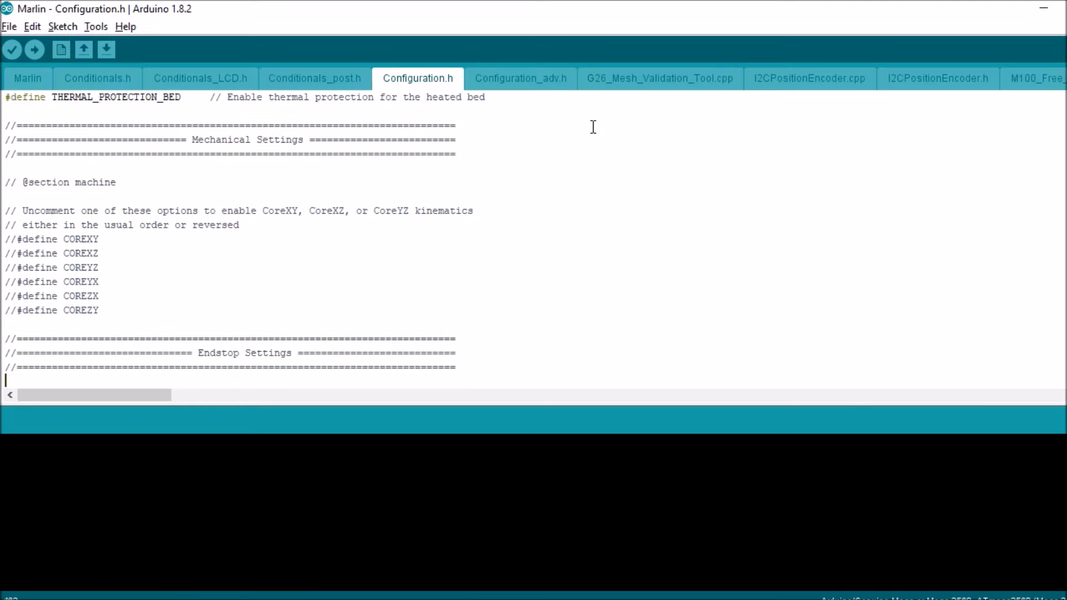
scroll(down, 3)
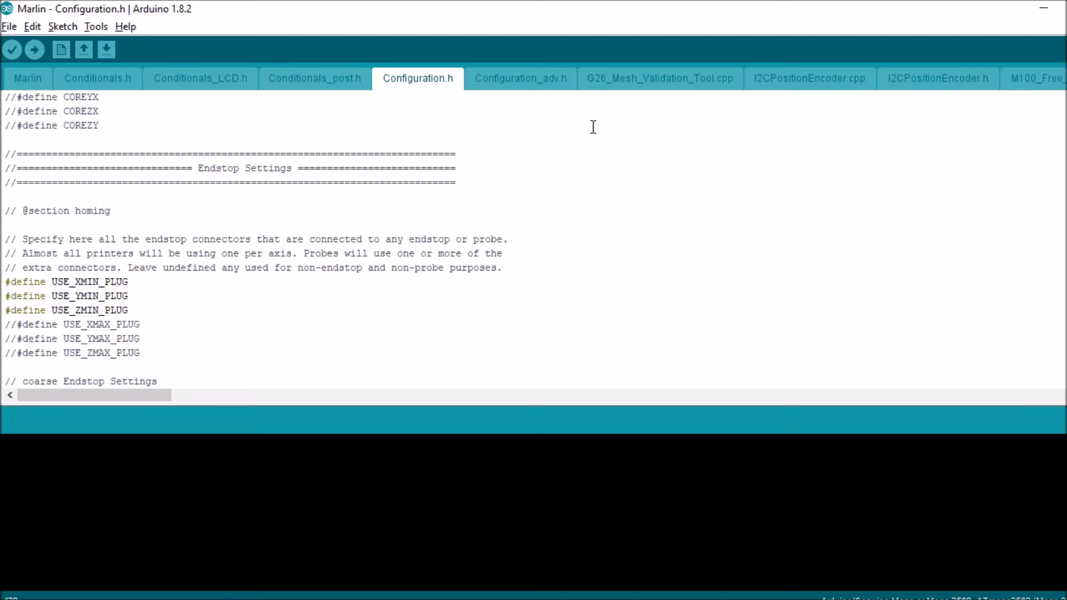
Uncomment USE_XMAX_PLUG and set X_MIN and X_MAX_ENDSTOP_INVERTING to true.
click(116, 323)
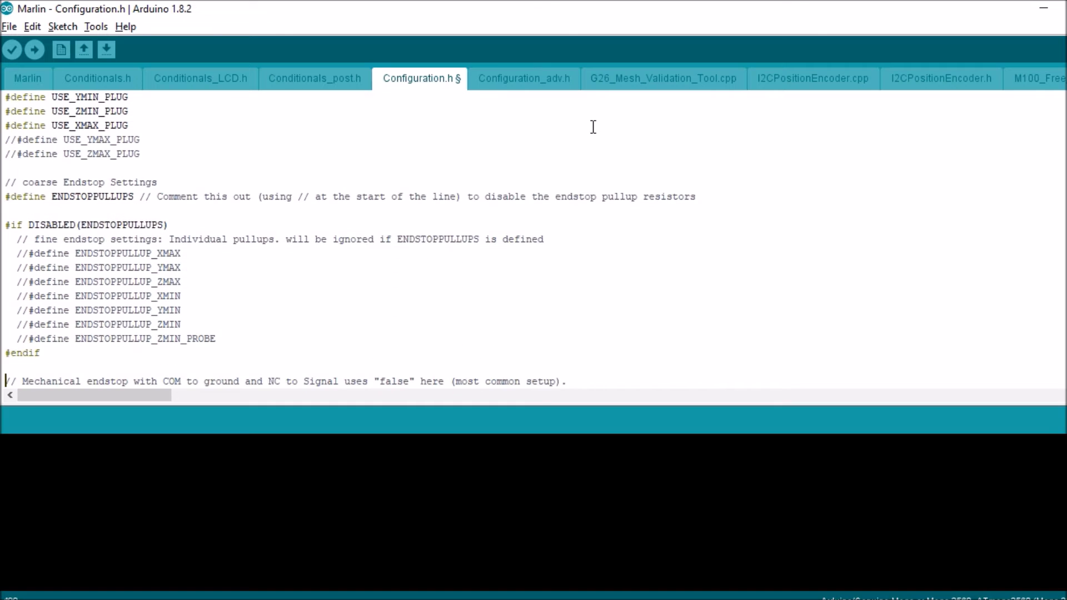
scroll(down, 3)
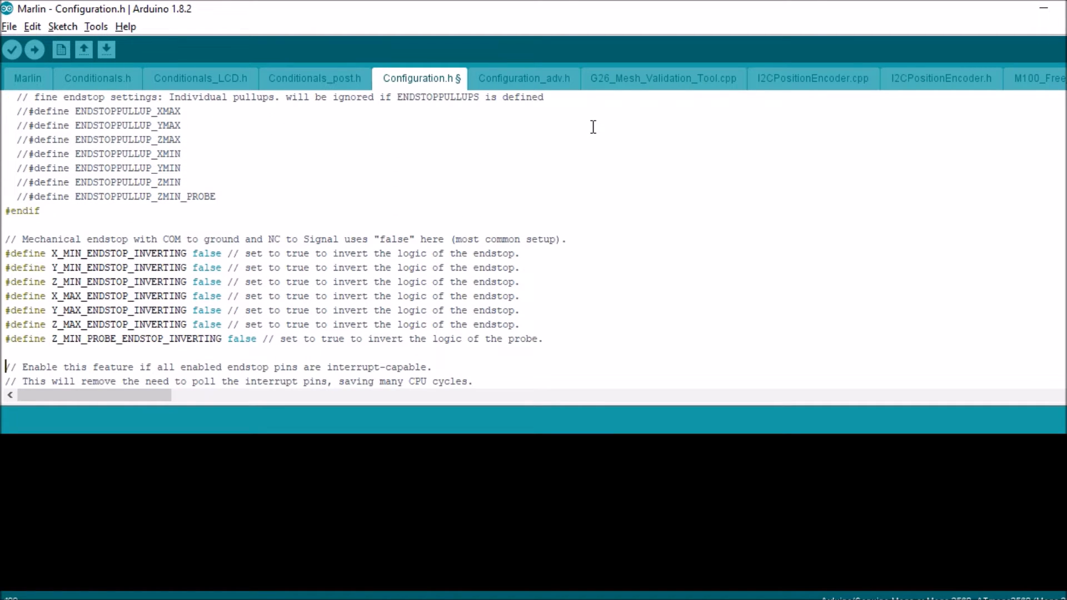
click(75, 254)
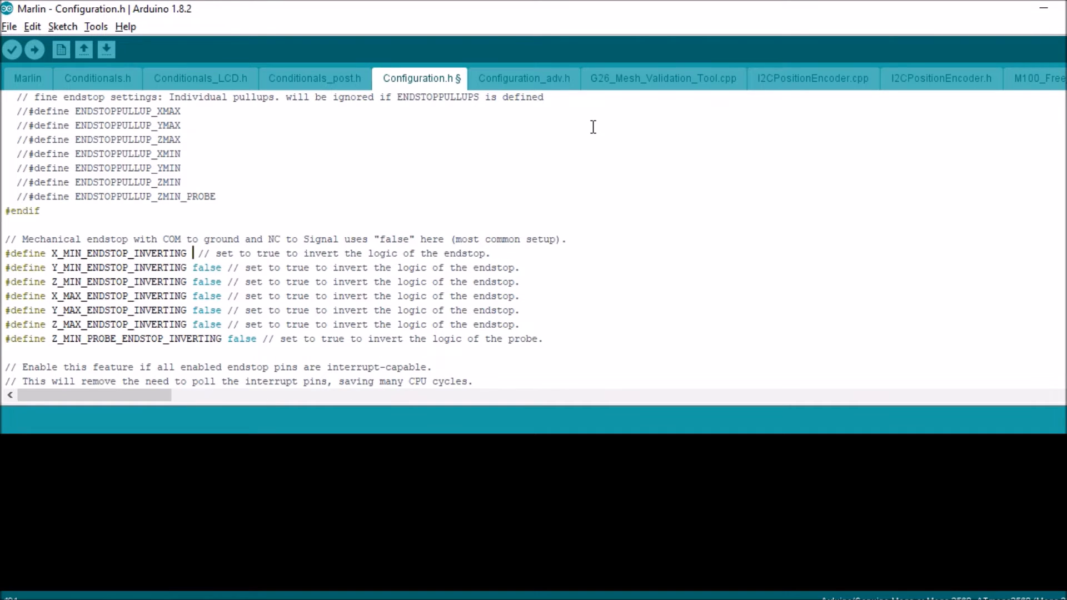
text(true)
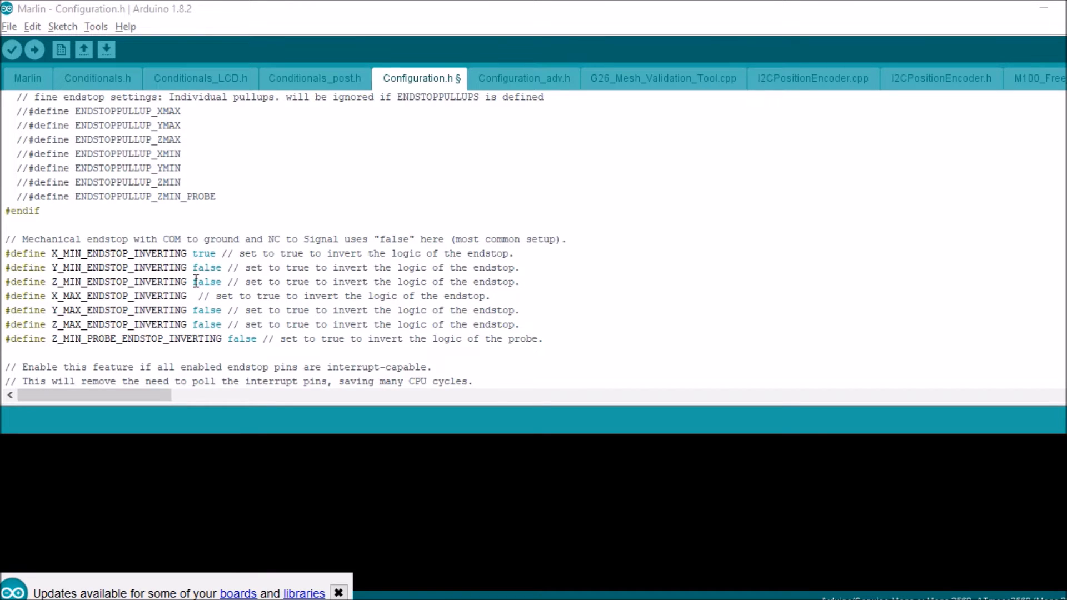
mouse_move(219, 296)
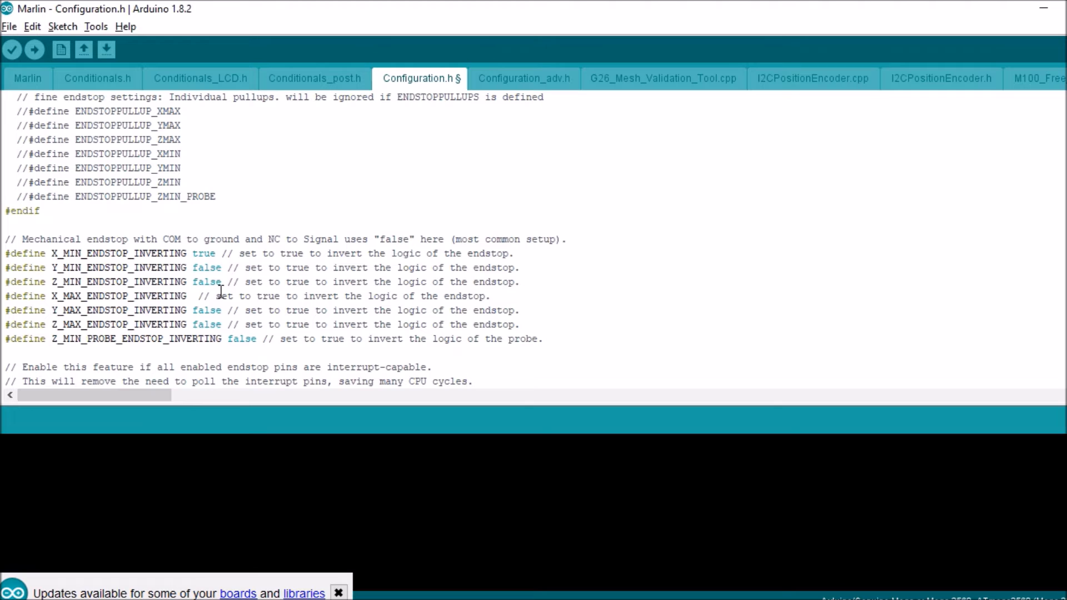
text(true)
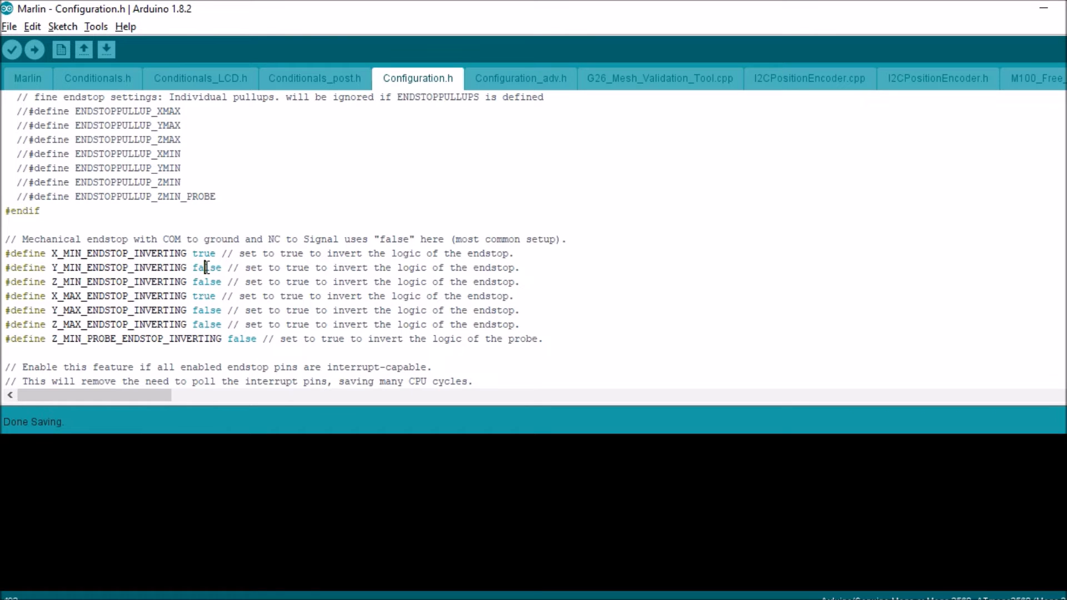
mouse_move(35, 49)
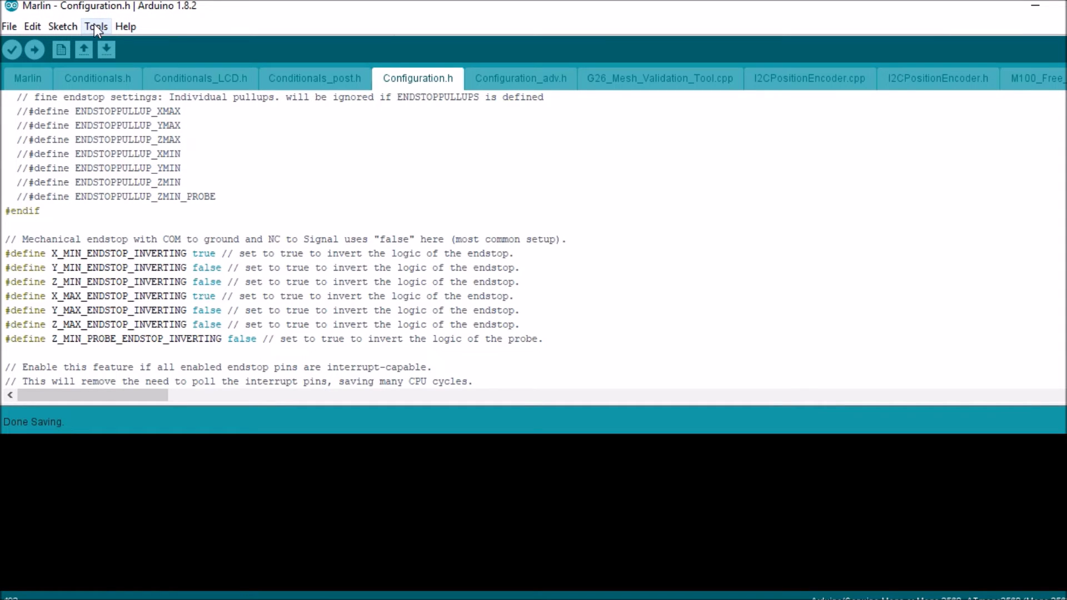
Save Configuration.h, upload the firmware to the board, and return to Pronterface.
click(96, 25)
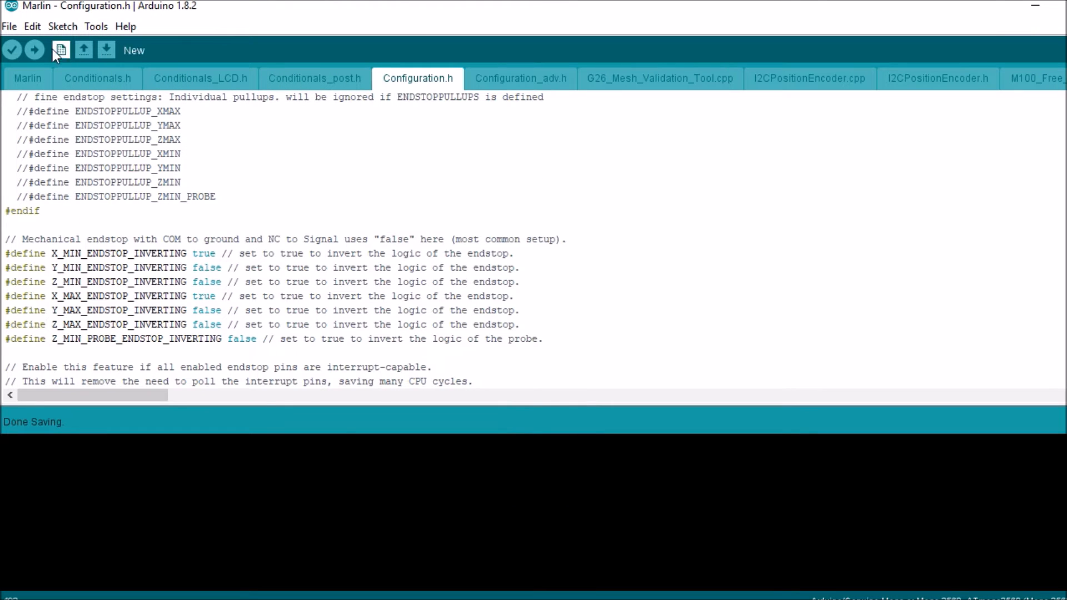
click(33, 50)
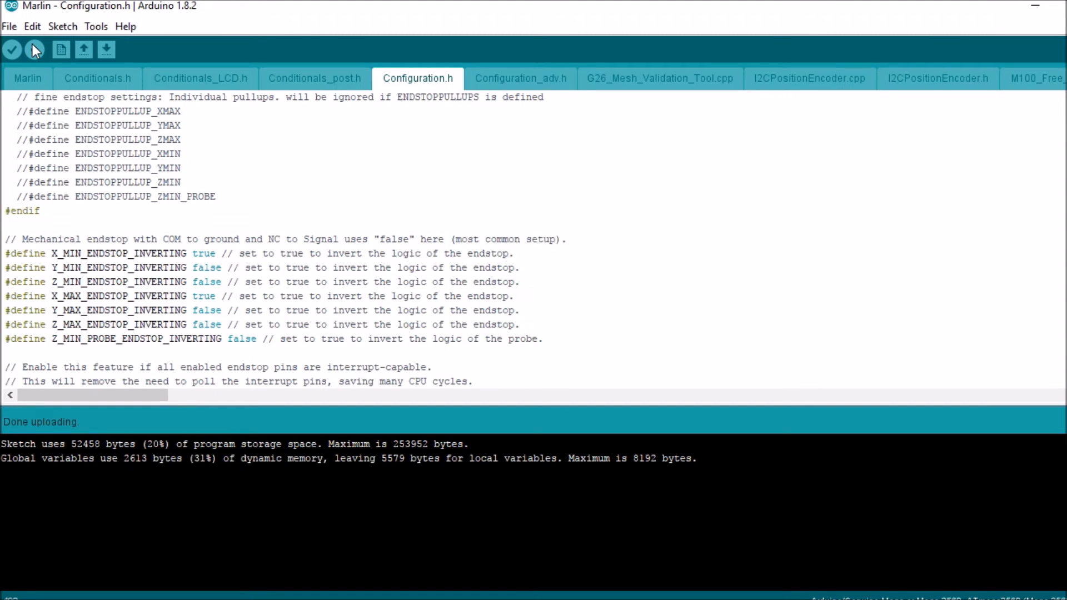
key(alt+tab)
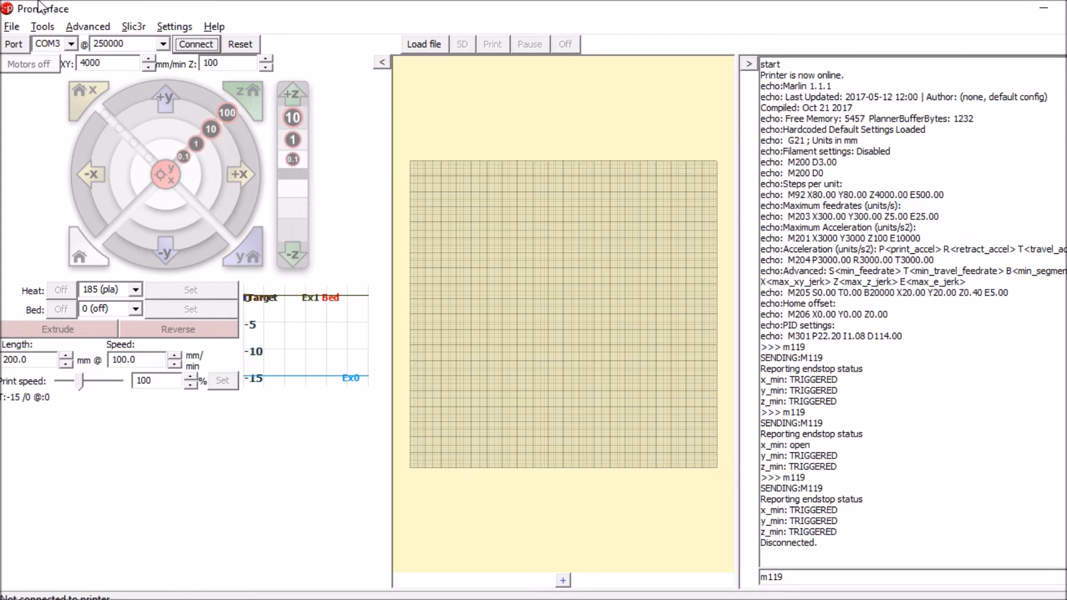
Reconnect to the printer to check endstops with the newly uploaded firmware.
click(196, 43)
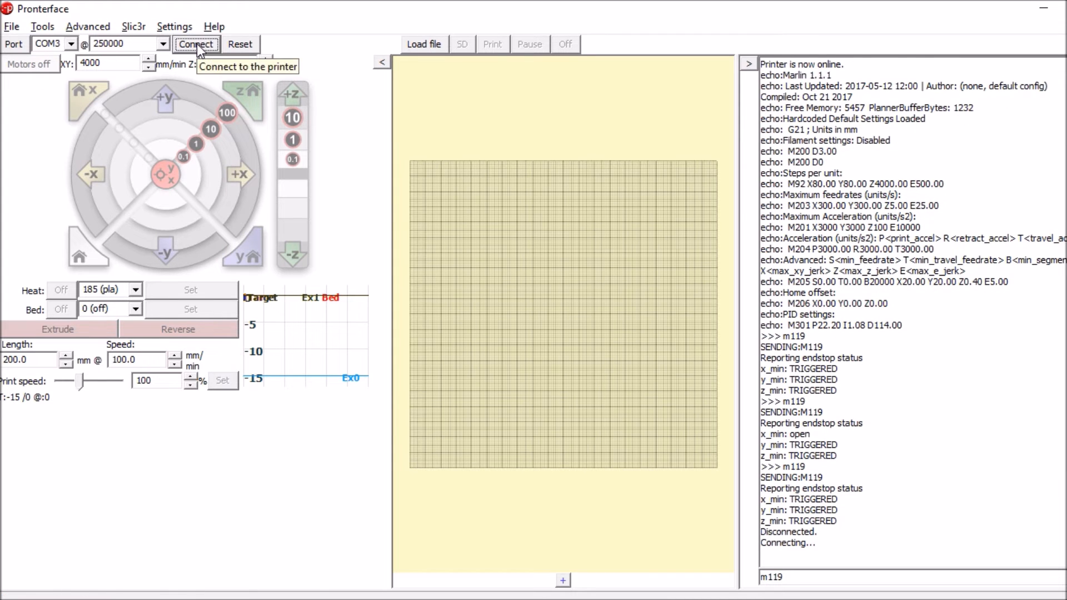
click(196, 43)
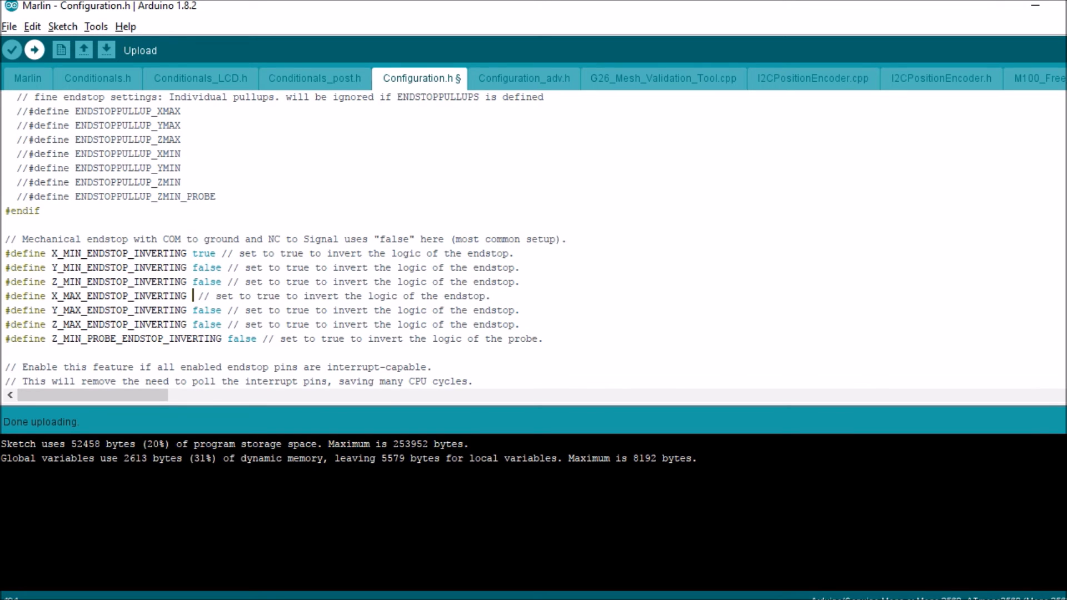
Set X_MAX_ENDSTOP_INVERTING back to false and upload the firmware again.
text(fals)
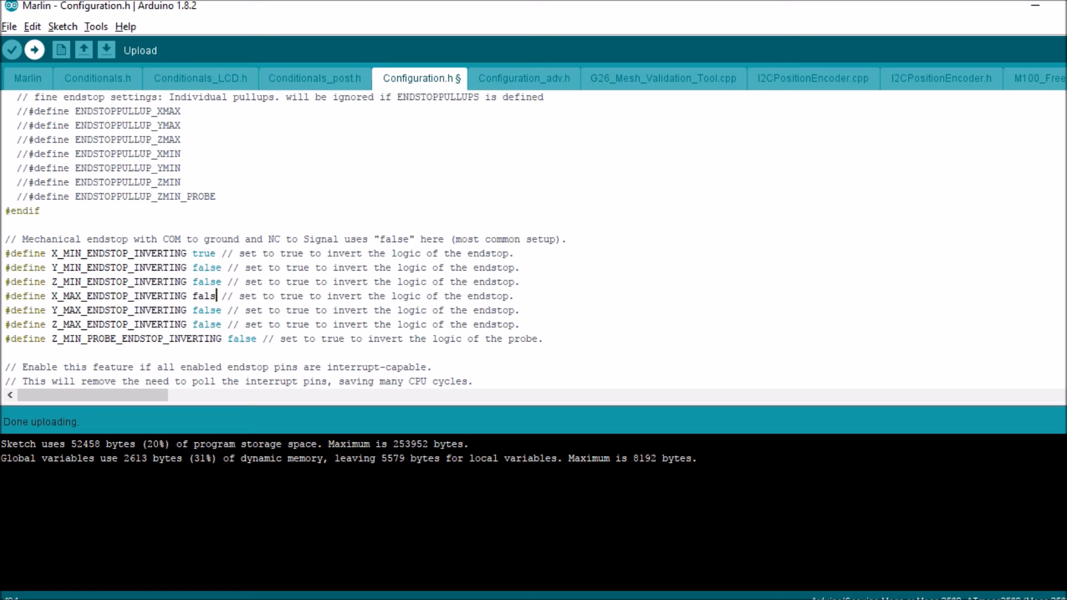
text(e)
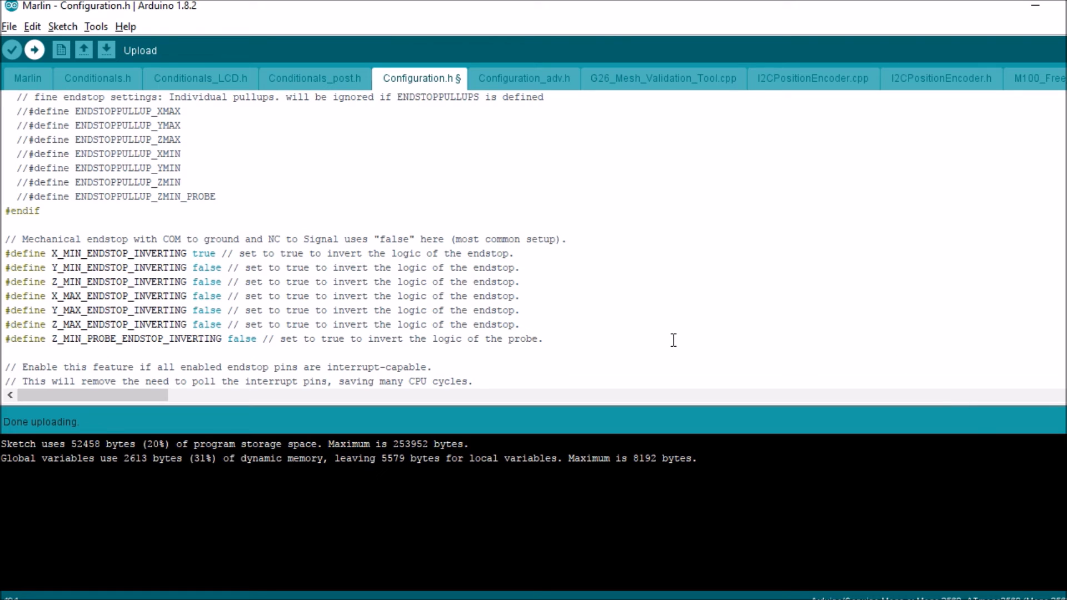
click(34, 50)
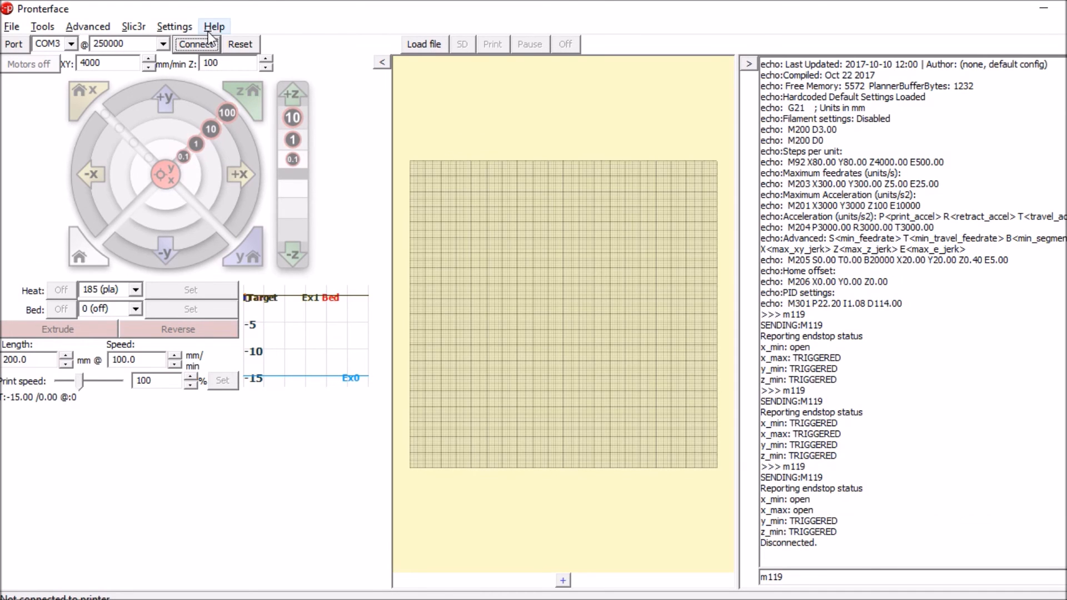
Reconnect so the printer comes online running Marlin 1.1.6 with its settings listed.
click(197, 43)
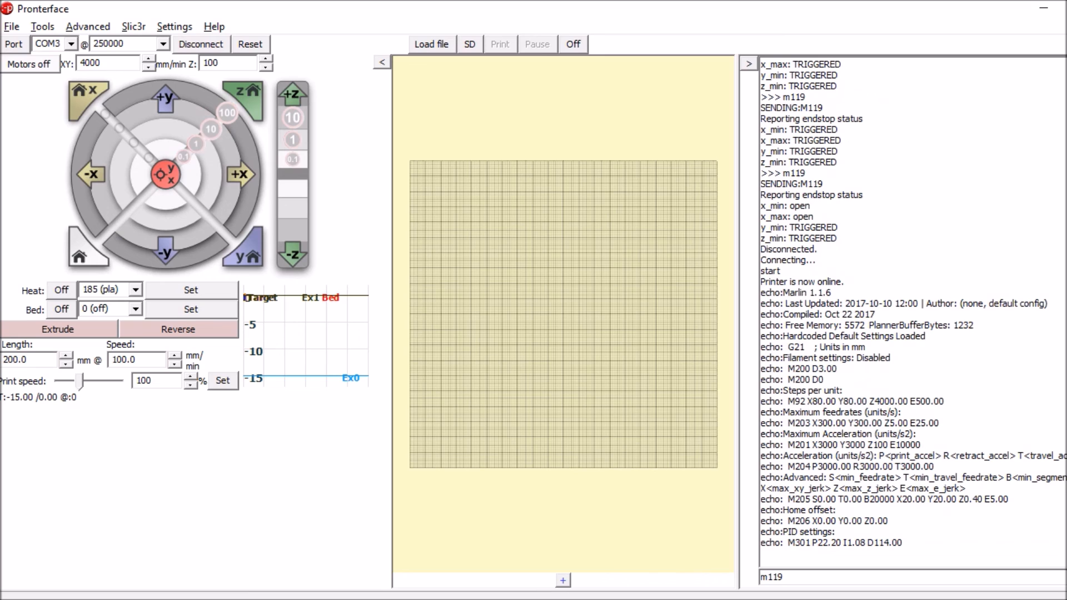